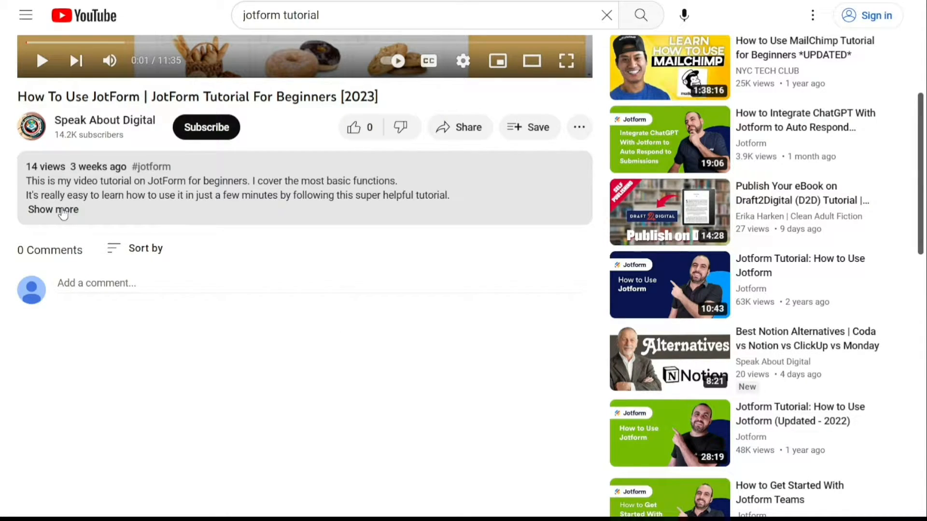
# Step: Follow the Kommo link from the JotForm tutorial's description to the Kommo homepage
pyautogui.click(53, 210)
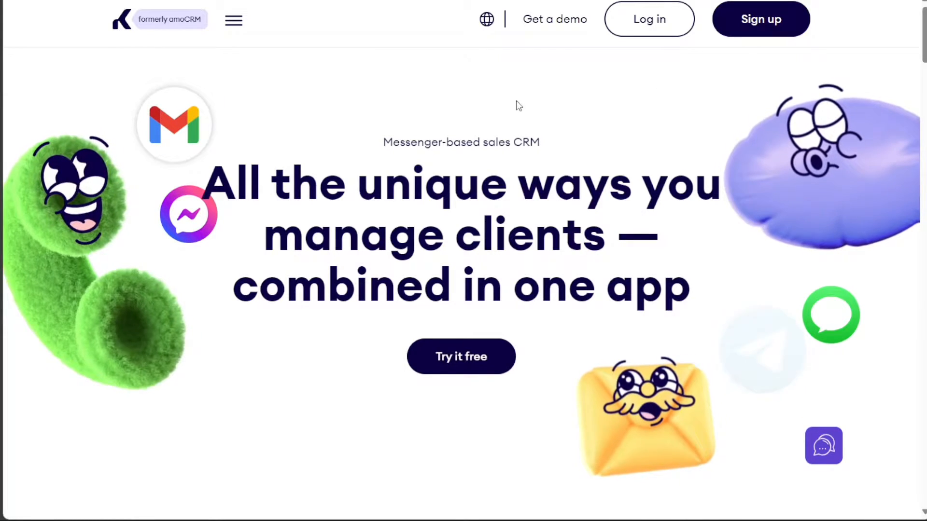
# Step: Start sign-up from the Kommo homepage and reach the Create your account form
pyautogui.click(760, 19)
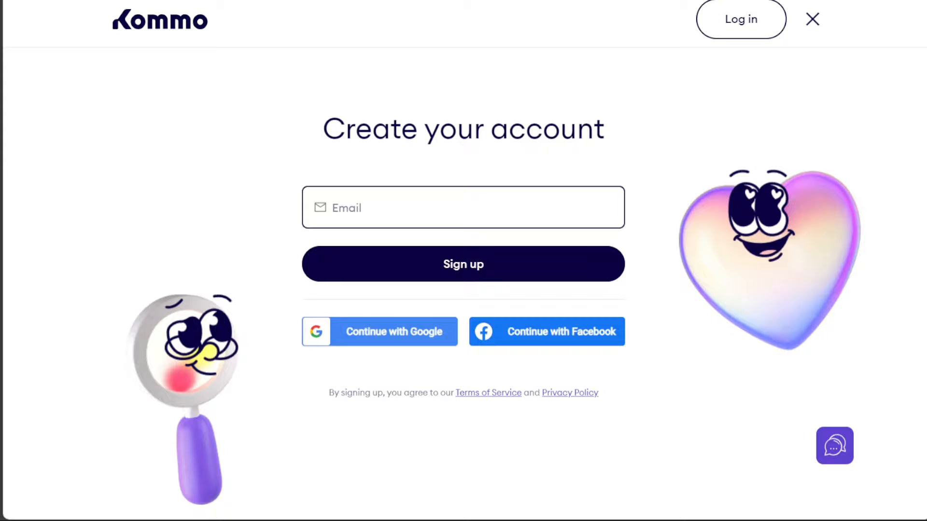
pyautogui.moveTo(355, 99)
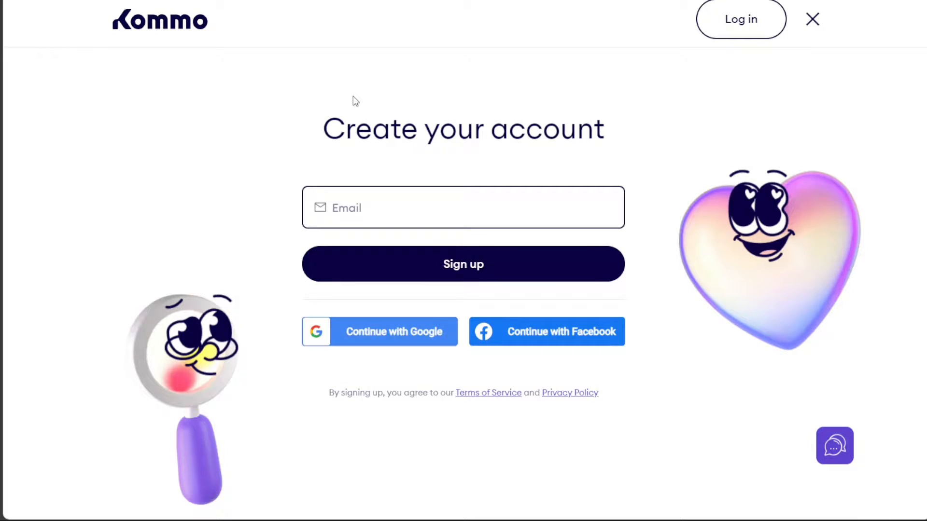
pyautogui.click(463, 208)
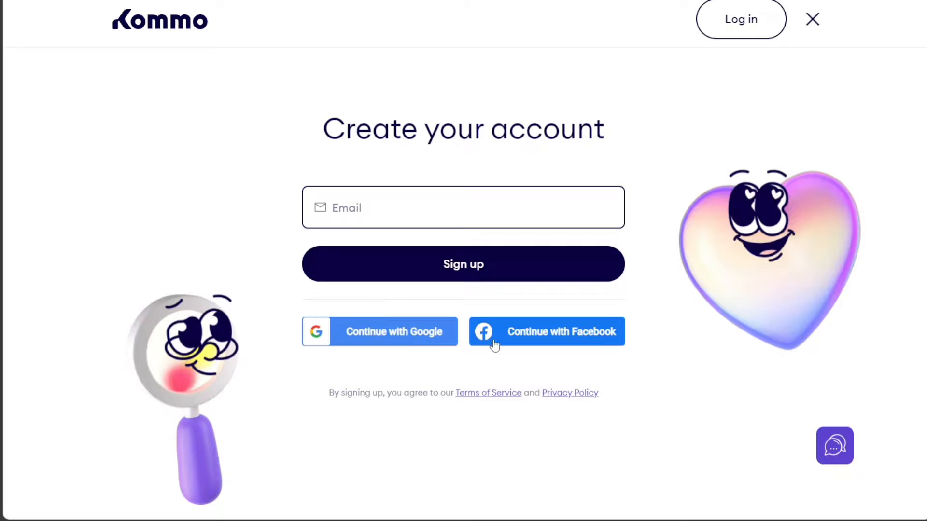
pyautogui.moveTo(309, 82)
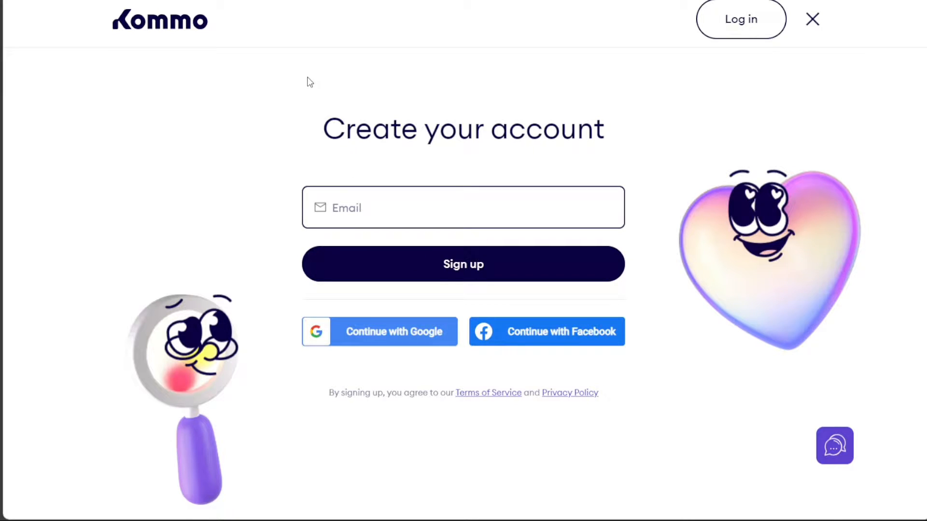
pyautogui.moveTo(287, 1)
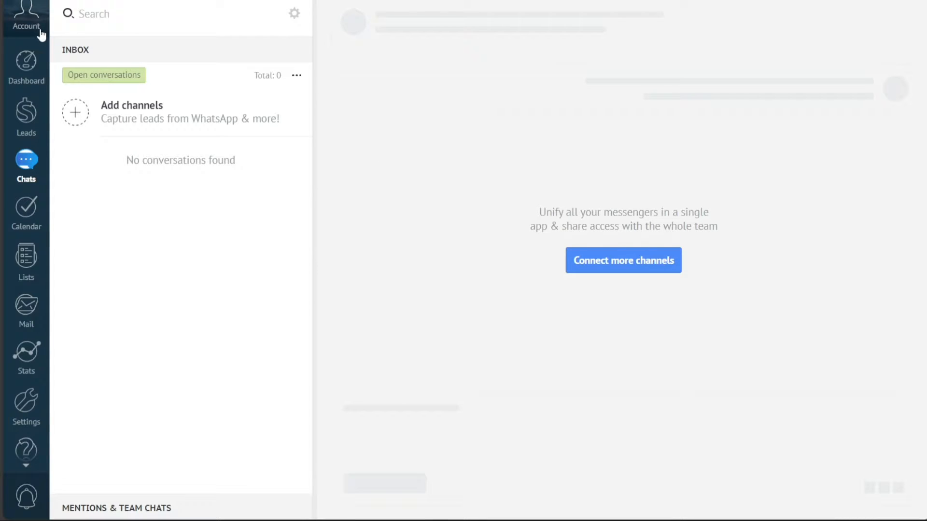
pyautogui.moveTo(26, 261)
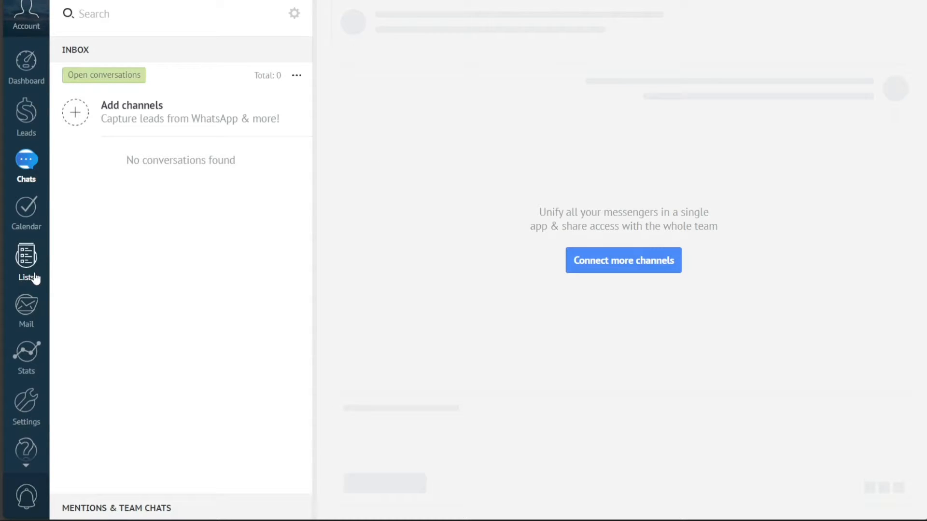
pyautogui.moveTo(99, 291)
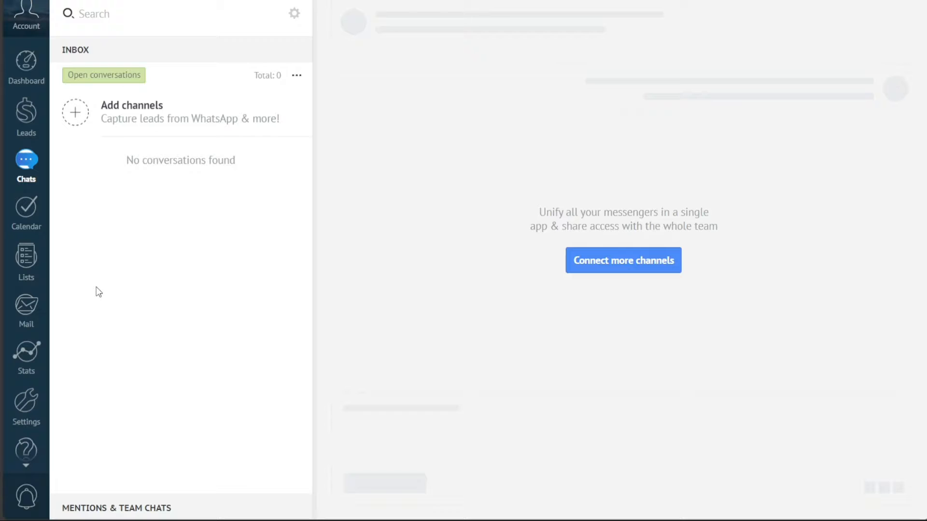
pyautogui.moveTo(22, 14)
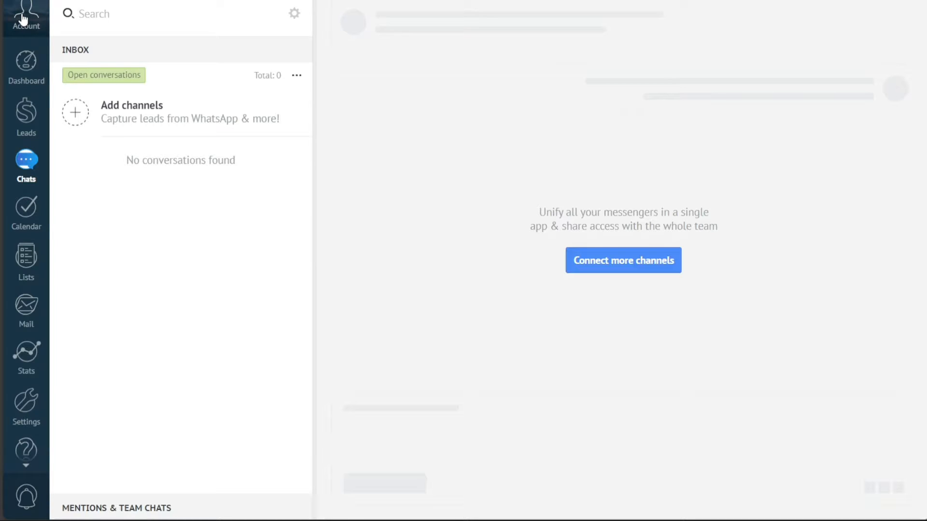
# Step: Show the Leads pipeline board with its empty stages
pyautogui.click(26, 117)
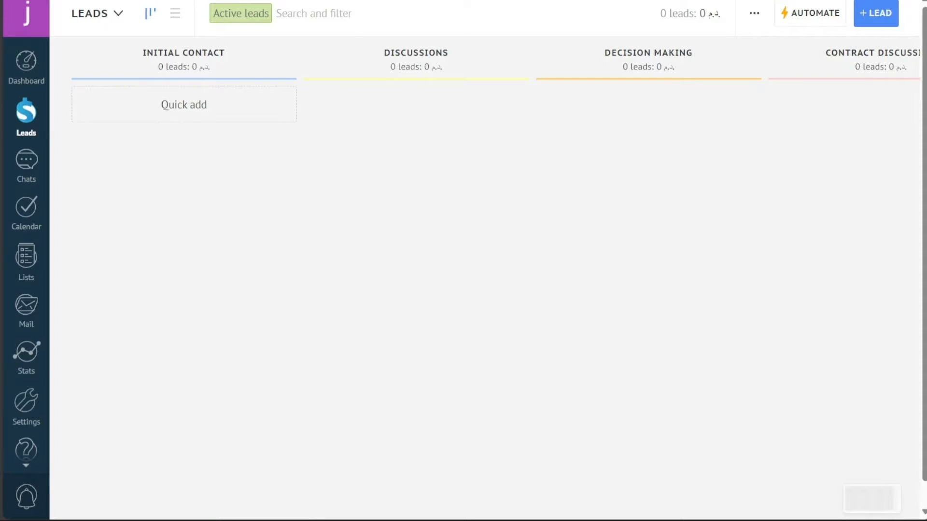
# Step: Return to the Chats inbox, which has no conversations yet
pyautogui.click(26, 167)
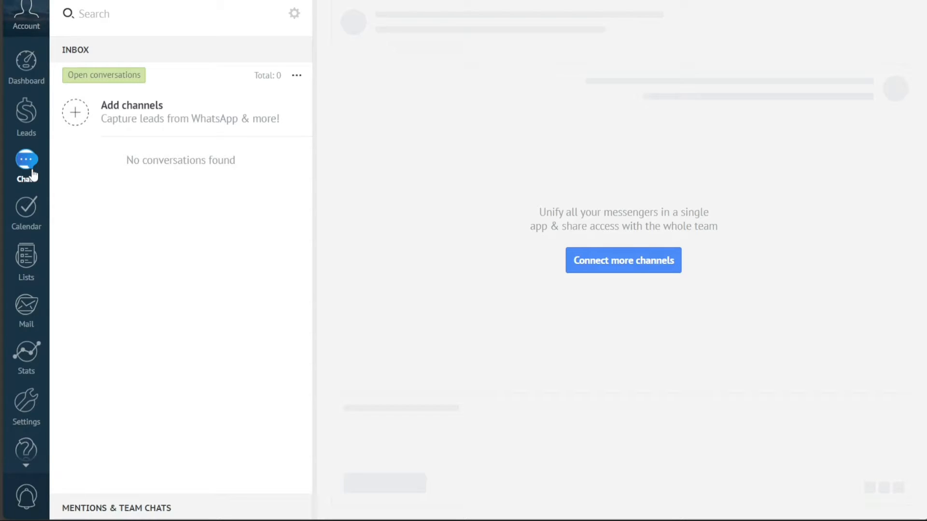
pyautogui.moveTo(26, 212)
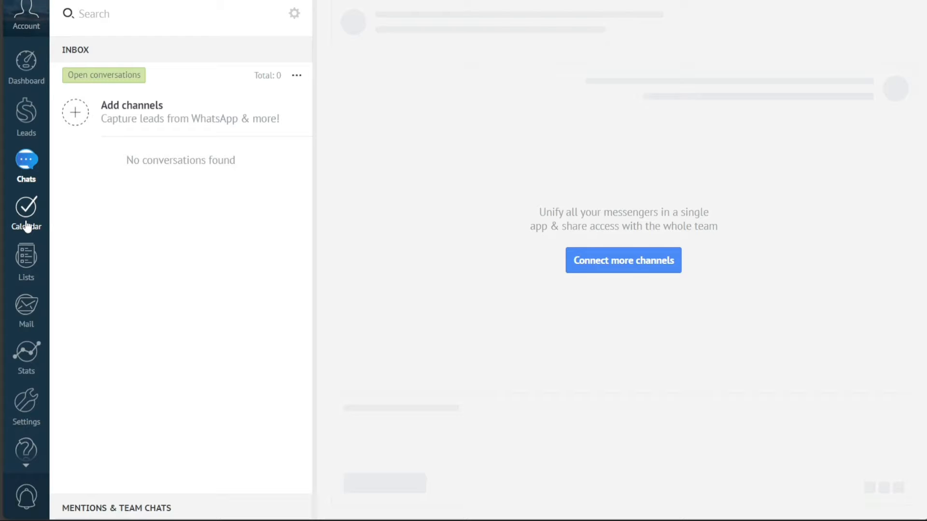
pyautogui.moveTo(26, 263)
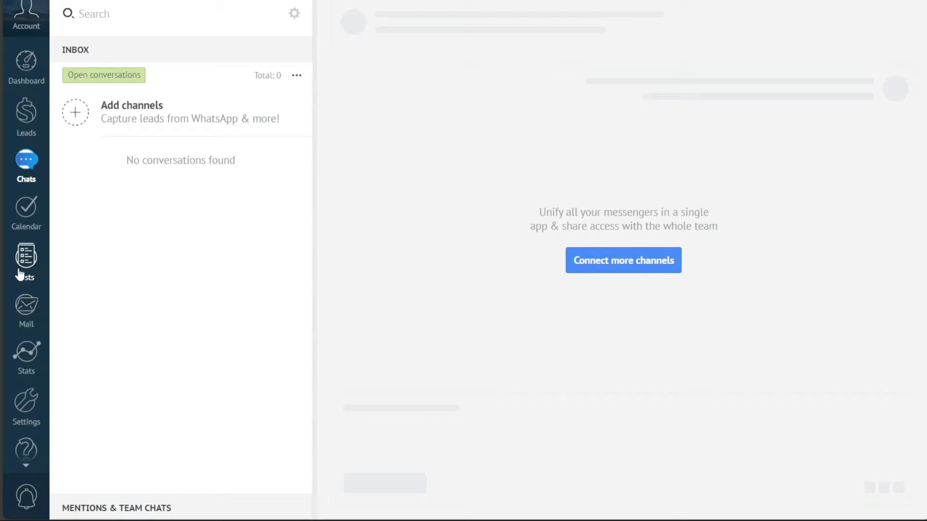
pyautogui.moveTo(26, 305)
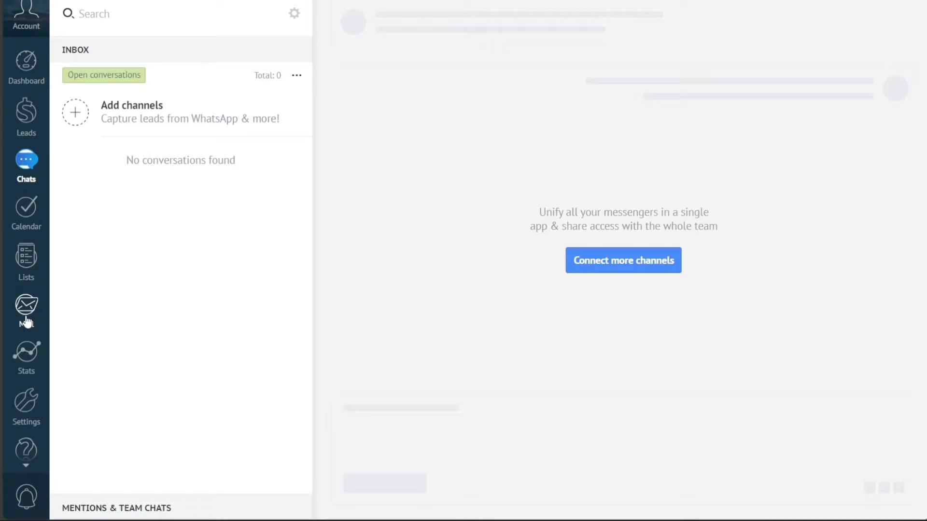
pyautogui.moveTo(26, 357)
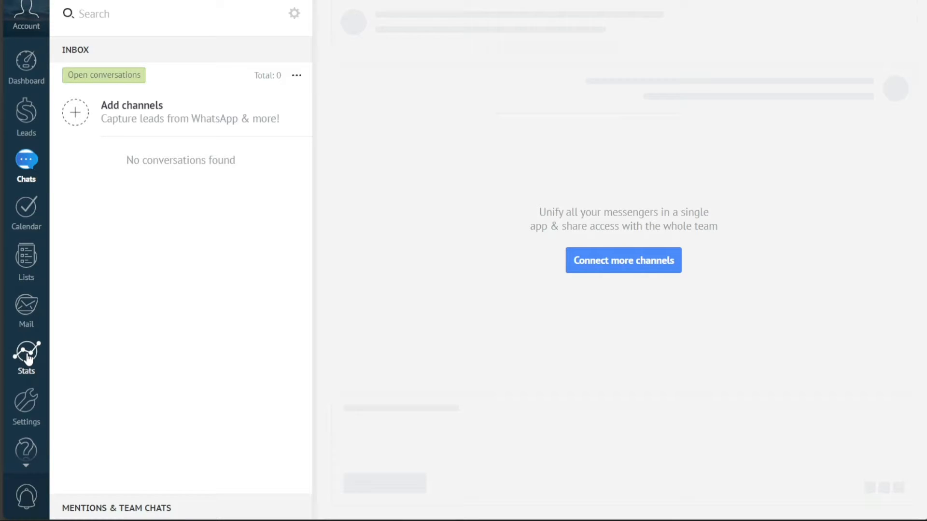
pyautogui.moveTo(26, 406)
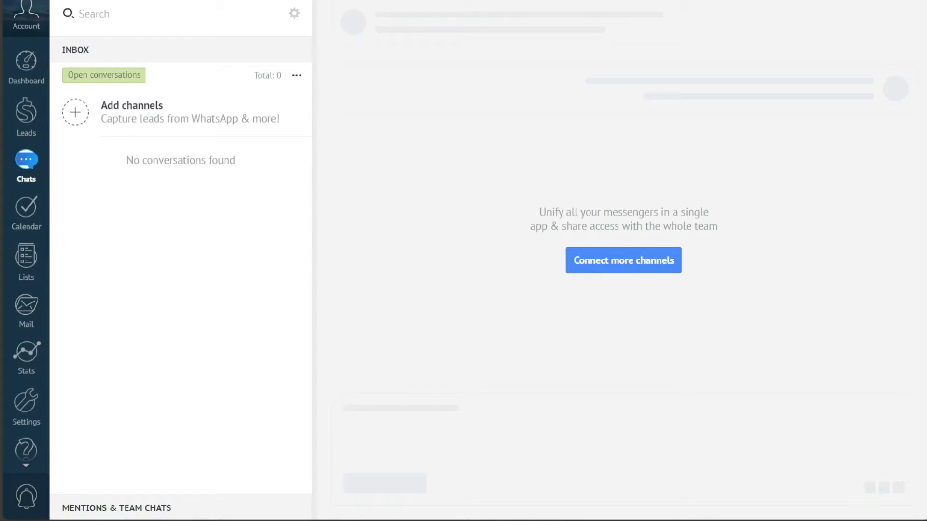
# Step: Show the Leads pipeline board again, still with zero leads
pyautogui.click(26, 116)
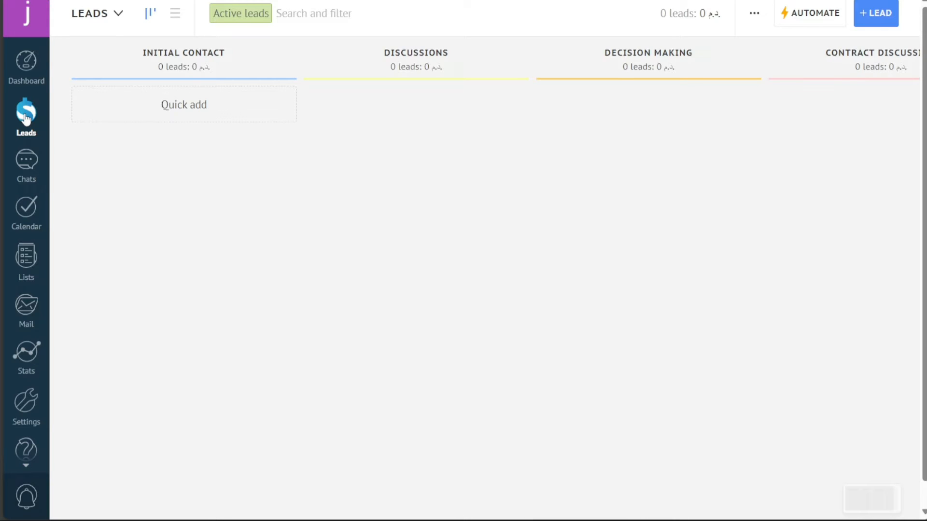
pyautogui.moveTo(291, 182)
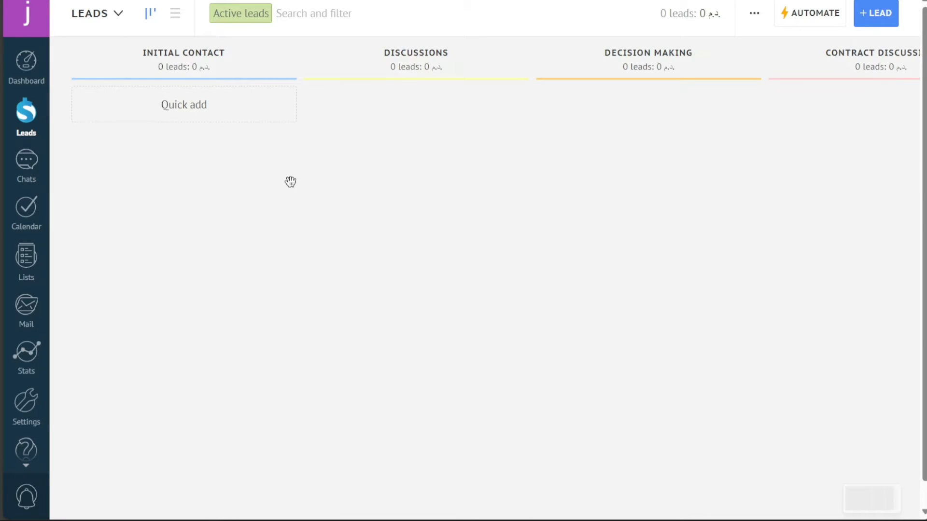
pyautogui.moveTo(301, 200)
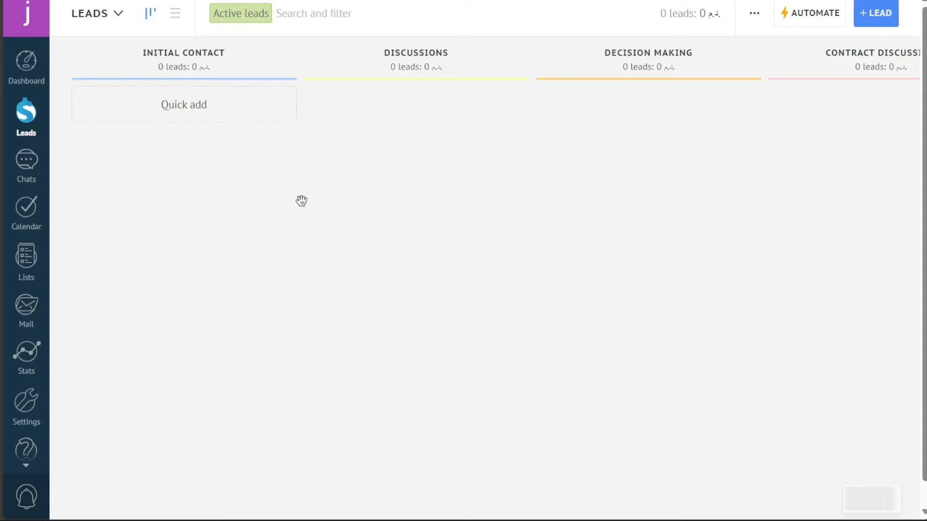
pyautogui.moveTo(507, 225)
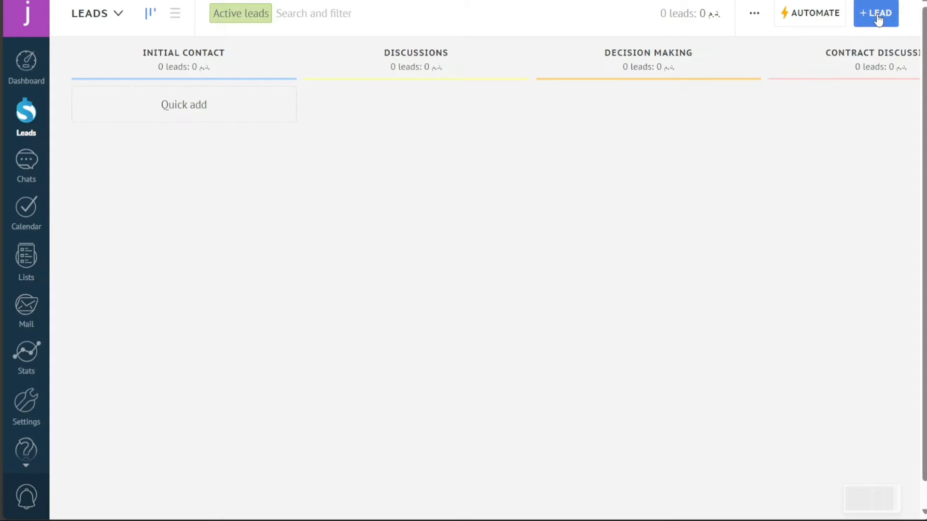
pyautogui.moveTo(878, 18)
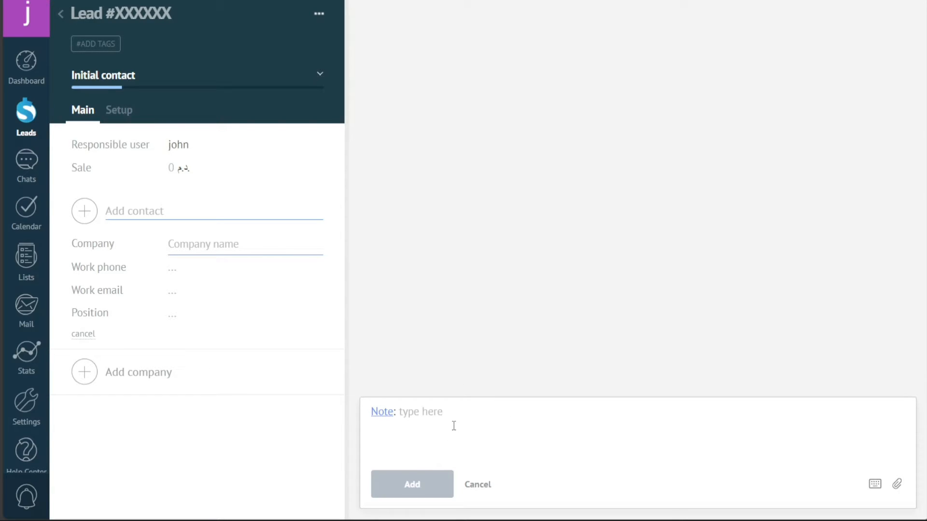
# Step: Write the note 'hy' on the new lead in the Initial contact stage
pyautogui.write('h')
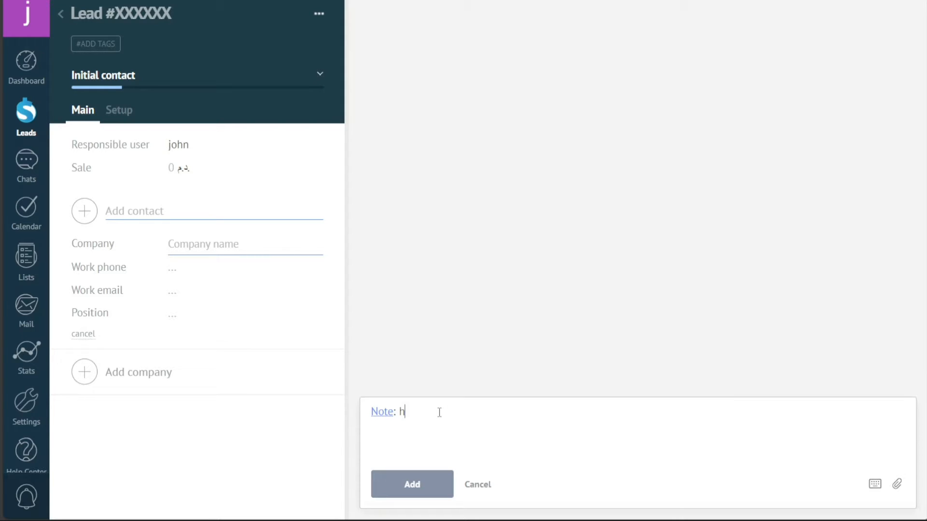
pyautogui.write('y')
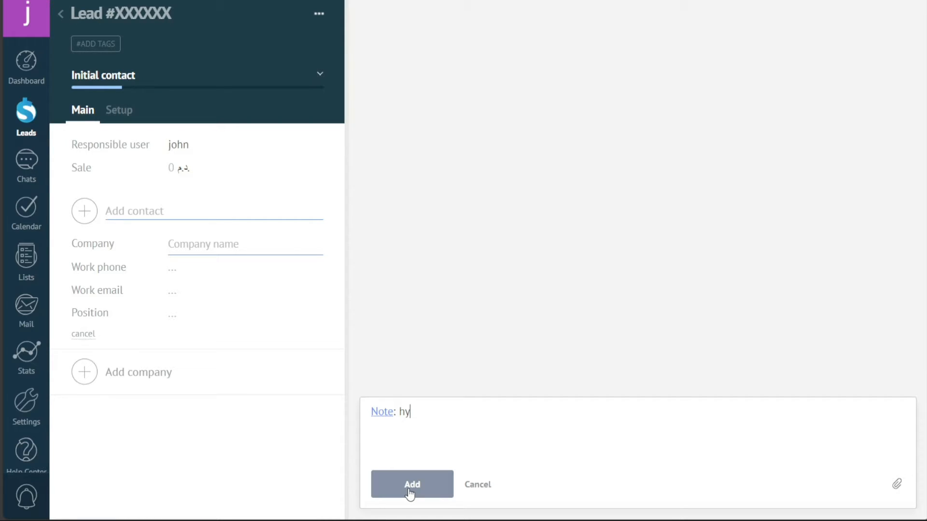
pyautogui.moveTo(373, 318)
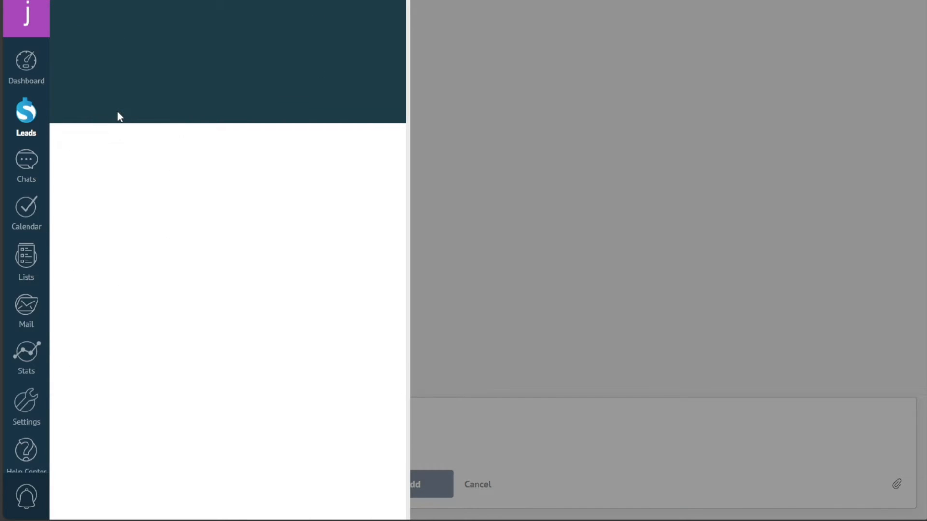
pyautogui.click(118, 116)
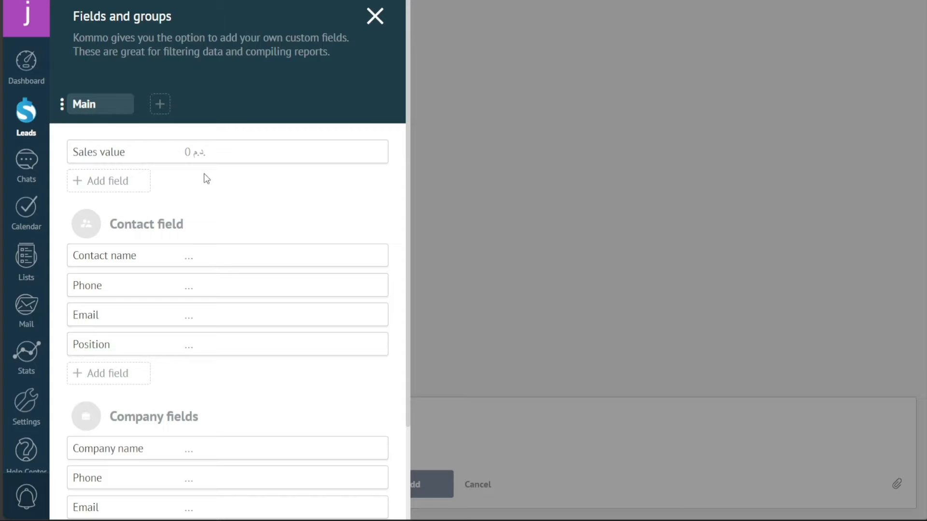
pyautogui.moveTo(105, 185)
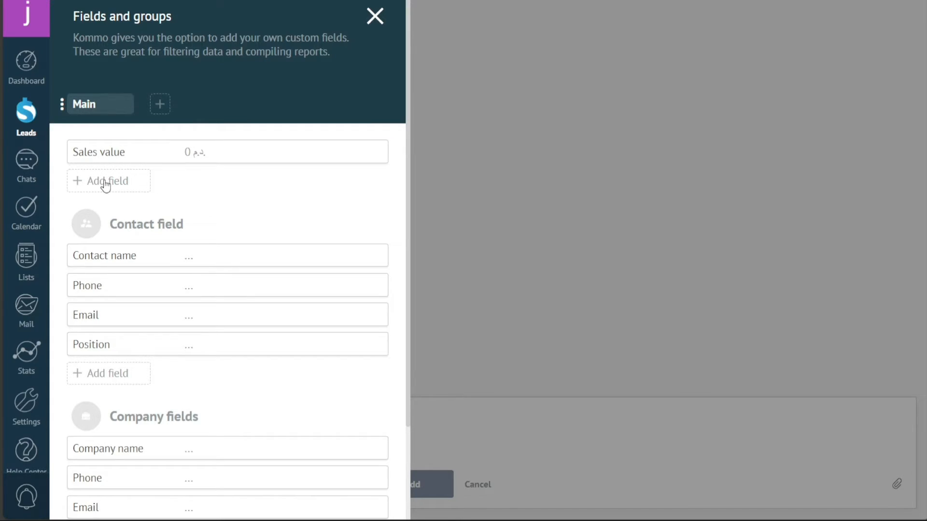
pyautogui.click(109, 180)
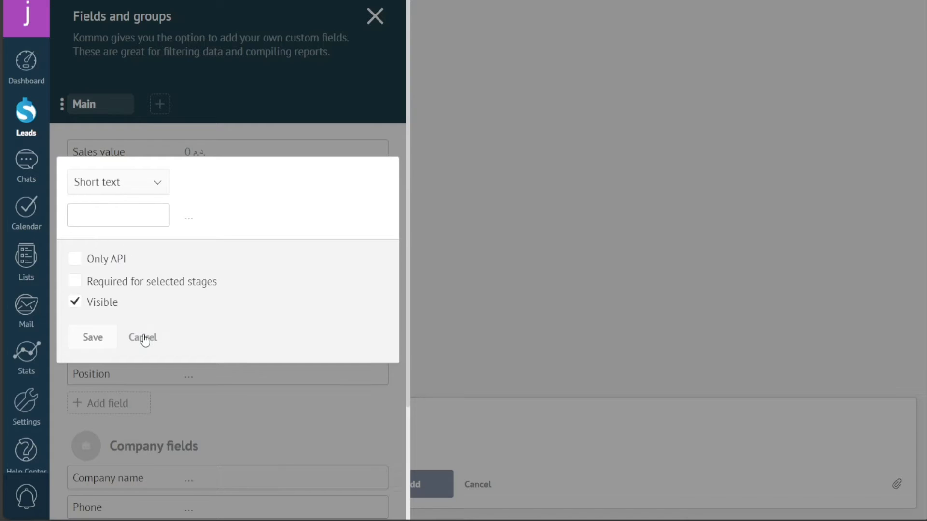
pyautogui.click(142, 338)
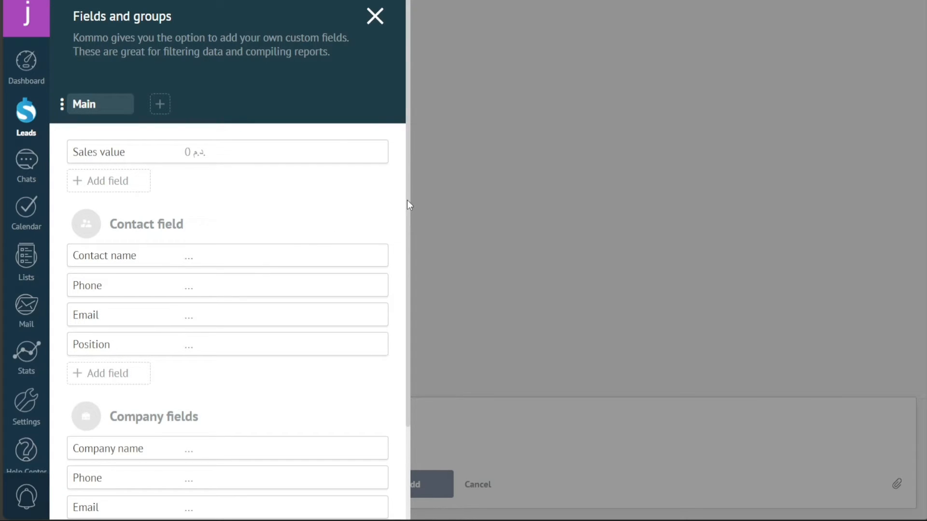
pyautogui.moveTo(385, 164)
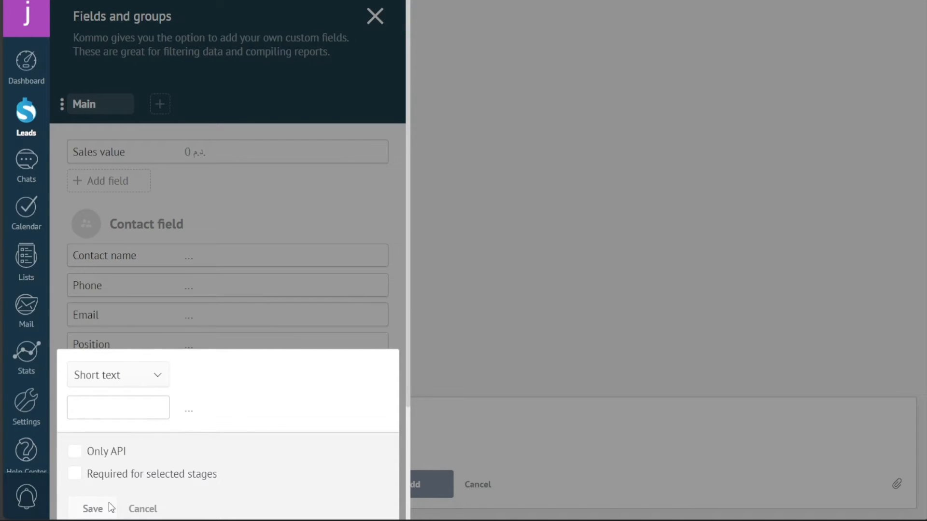
pyautogui.moveTo(123, 509)
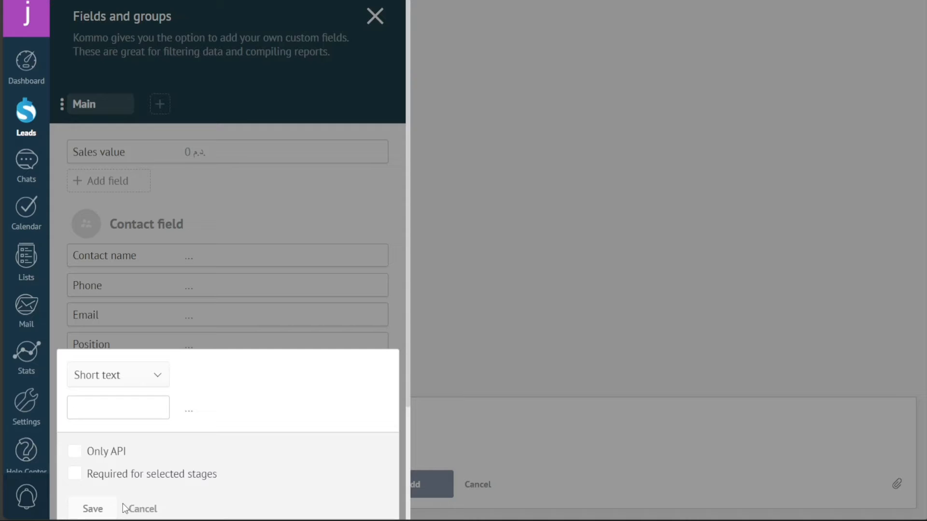
pyautogui.moveTo(142, 509)
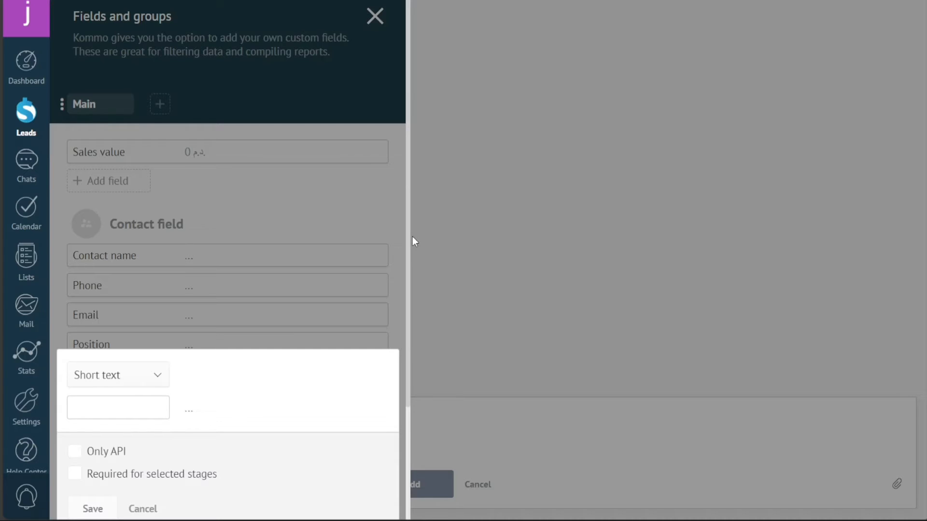
pyautogui.click(118, 408)
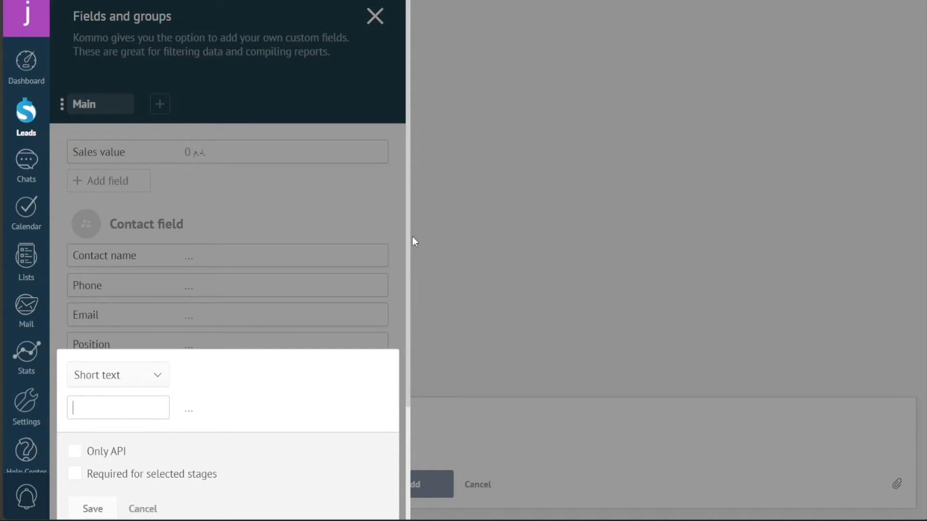
pyautogui.moveTo(344, 220)
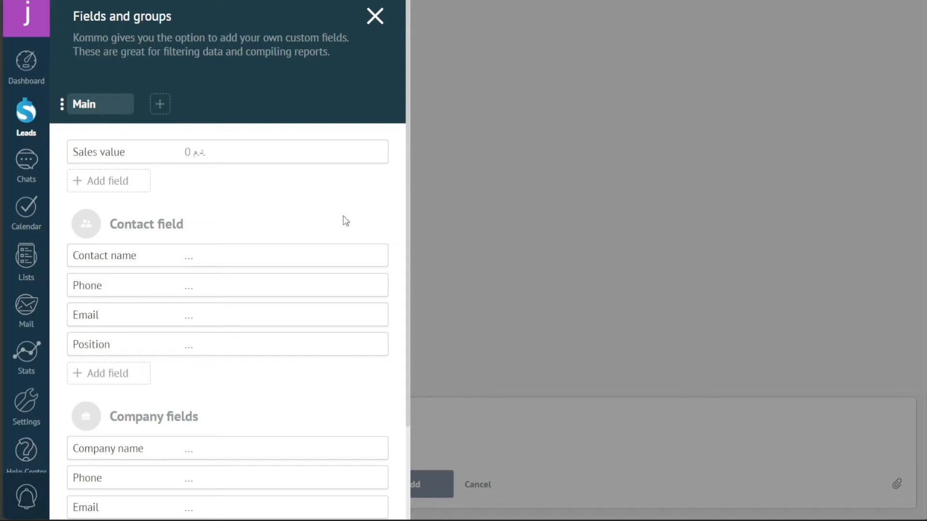
pyautogui.click(27, 165)
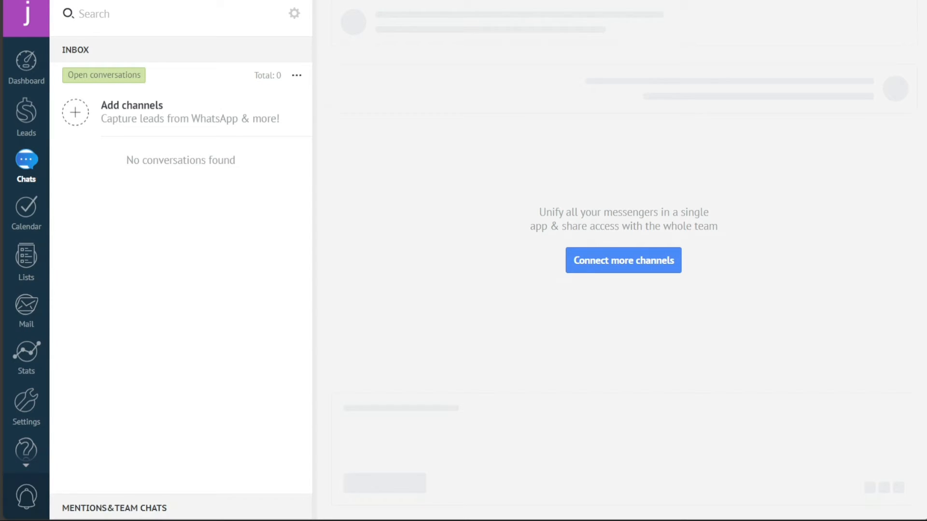
pyautogui.moveTo(389, 175)
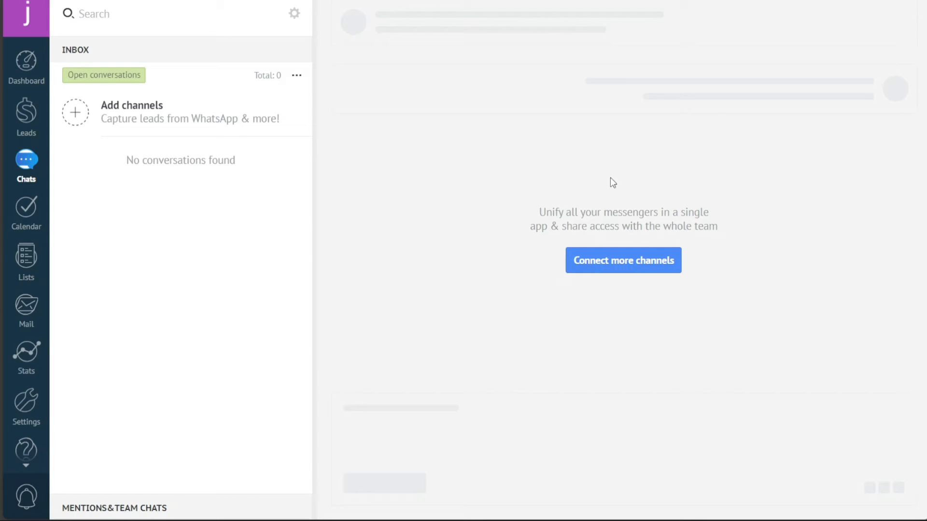
pyautogui.moveTo(613, 273)
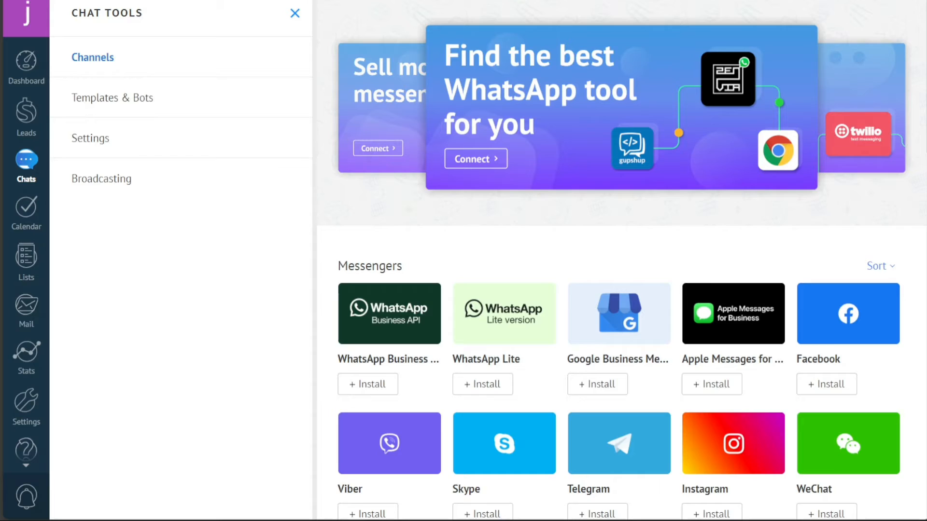
# Step: Browse the Channels catalog down to the WhatsApp providers and back to the messengers
pyautogui.scroll(-3)
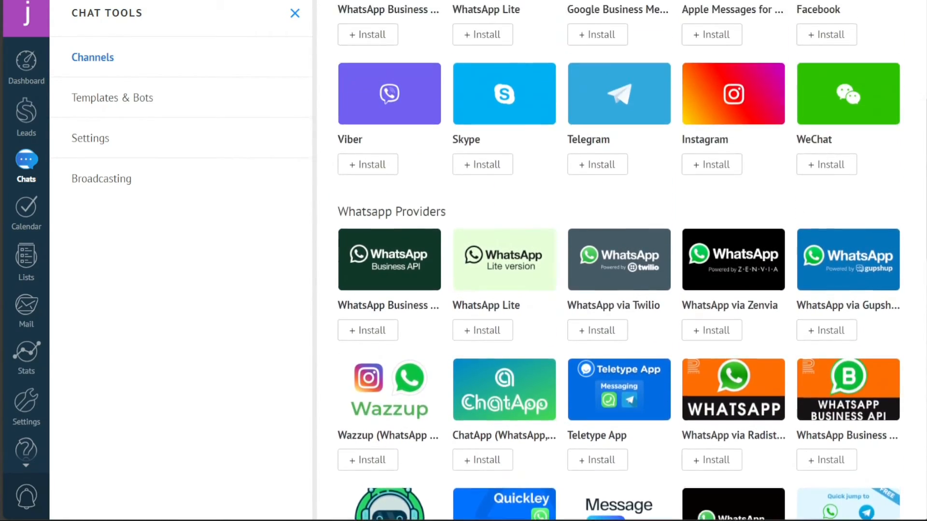
pyautogui.scroll(3)
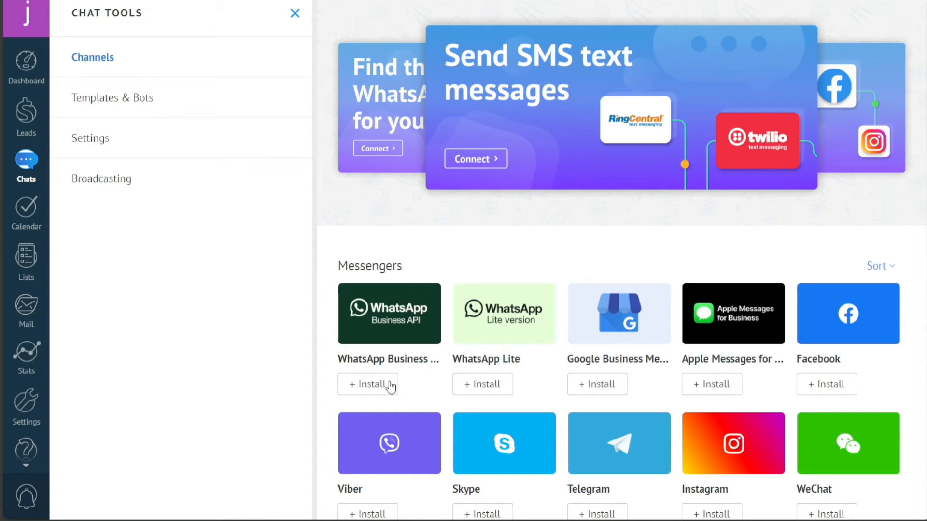
pyautogui.moveTo(485, 384)
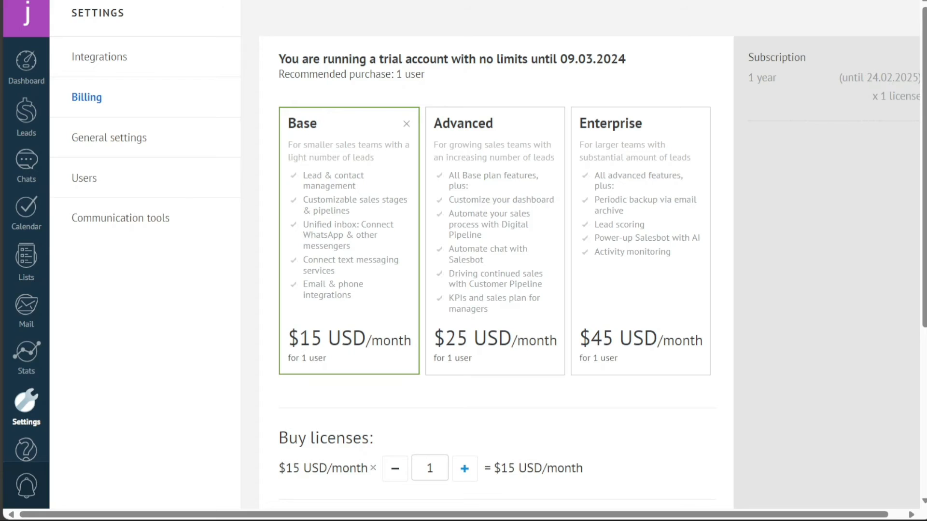
pyautogui.moveTo(409, 200)
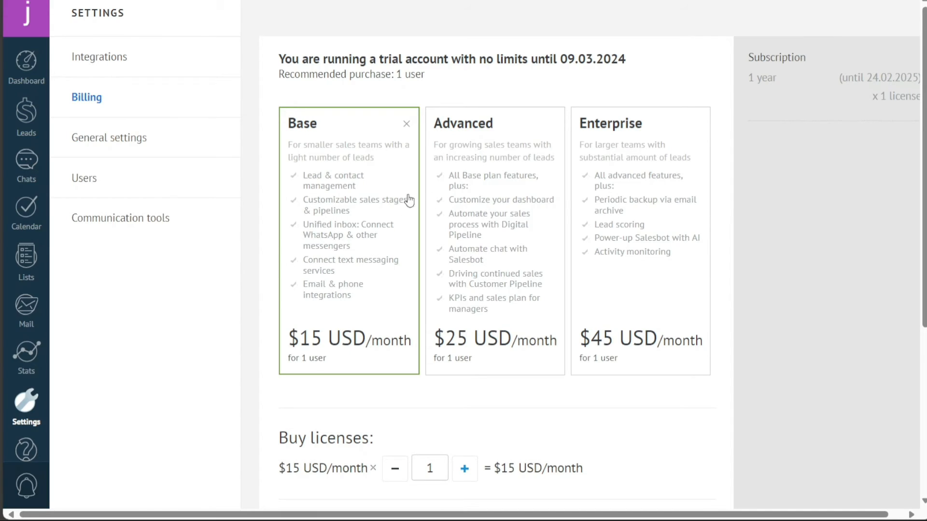
pyautogui.moveTo(307, 128)
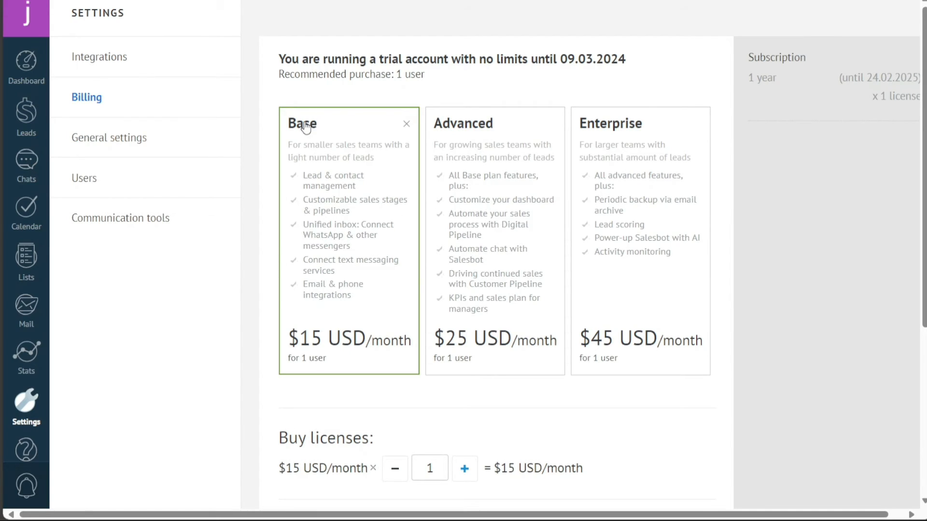
pyautogui.moveTo(306, 350)
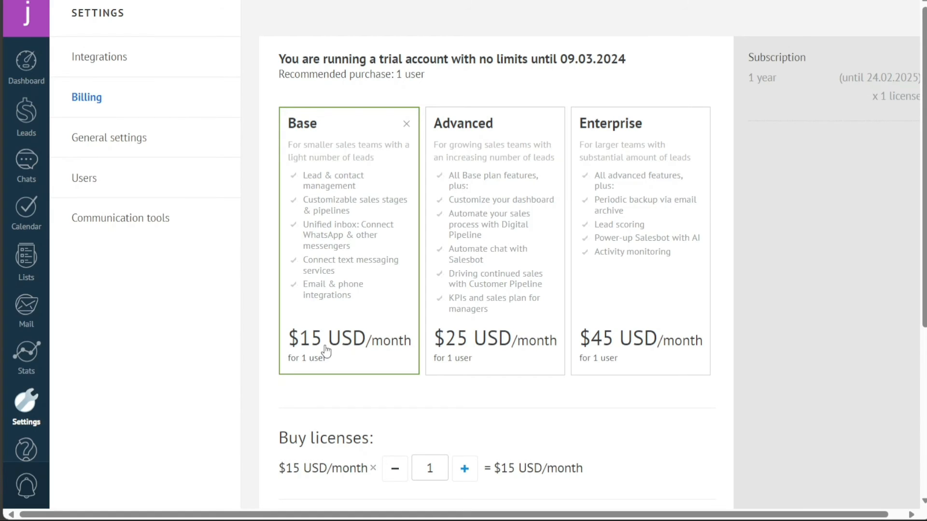
pyautogui.moveTo(460, 132)
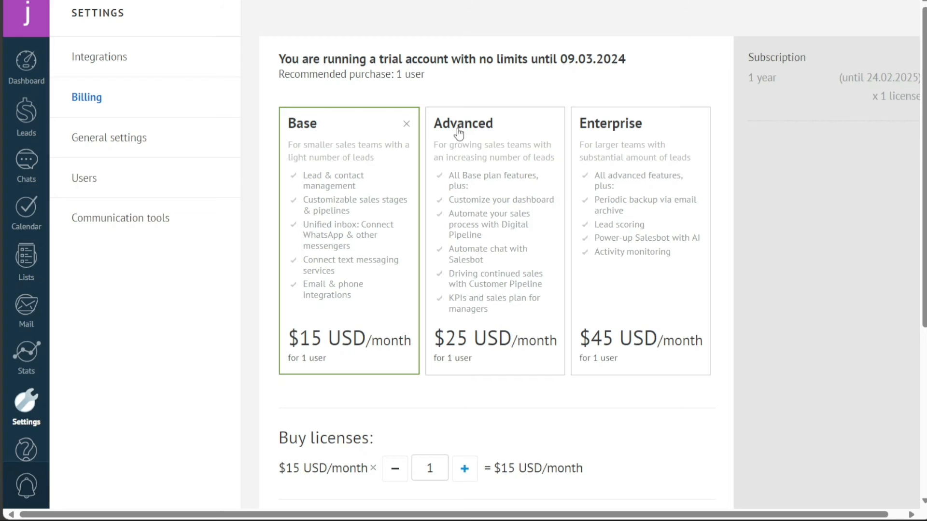
pyautogui.moveTo(445, 347)
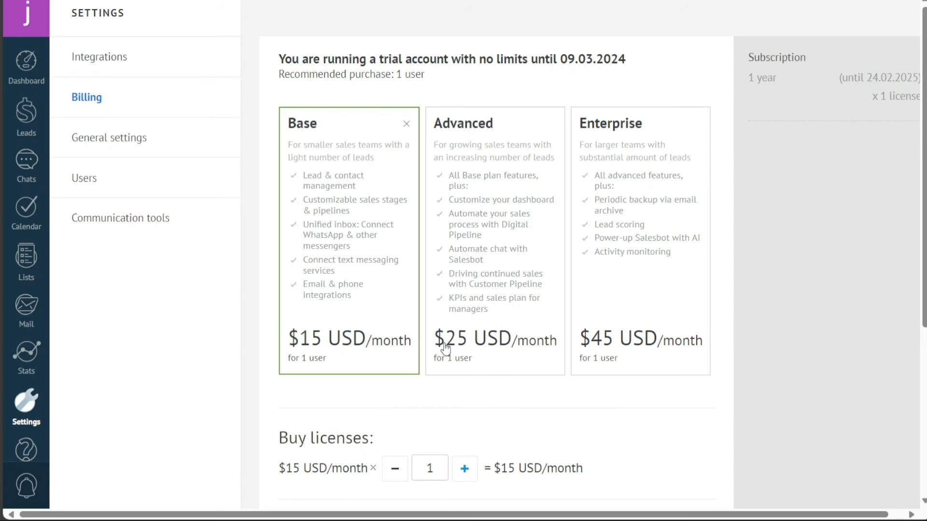
pyautogui.moveTo(484, 349)
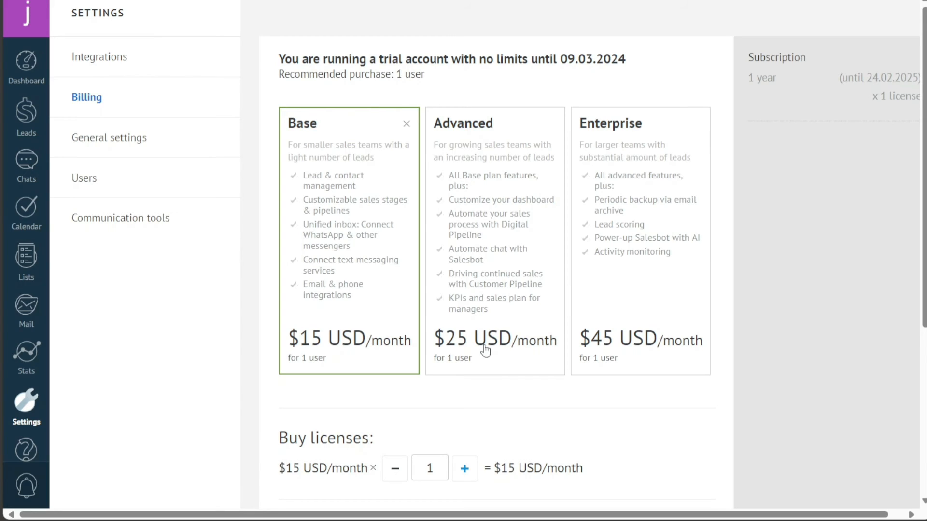
pyautogui.moveTo(515, 338)
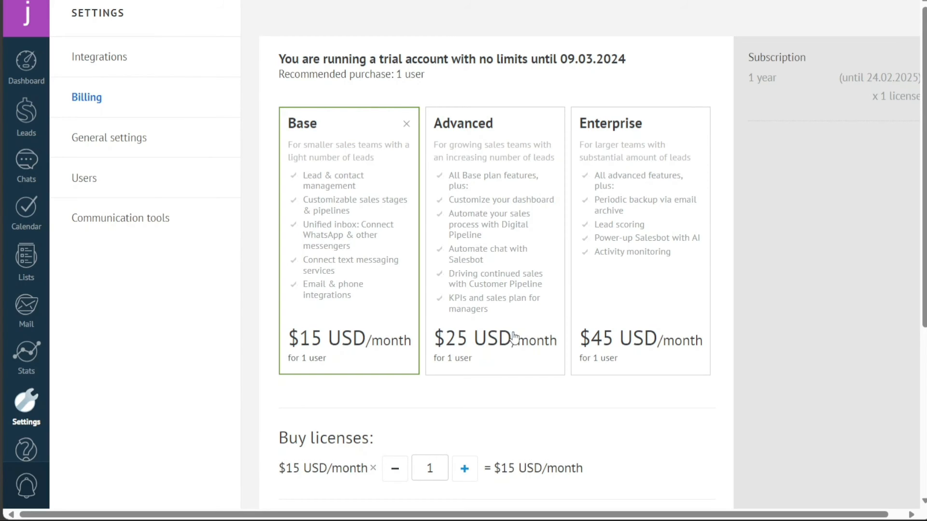
pyautogui.moveTo(617, 138)
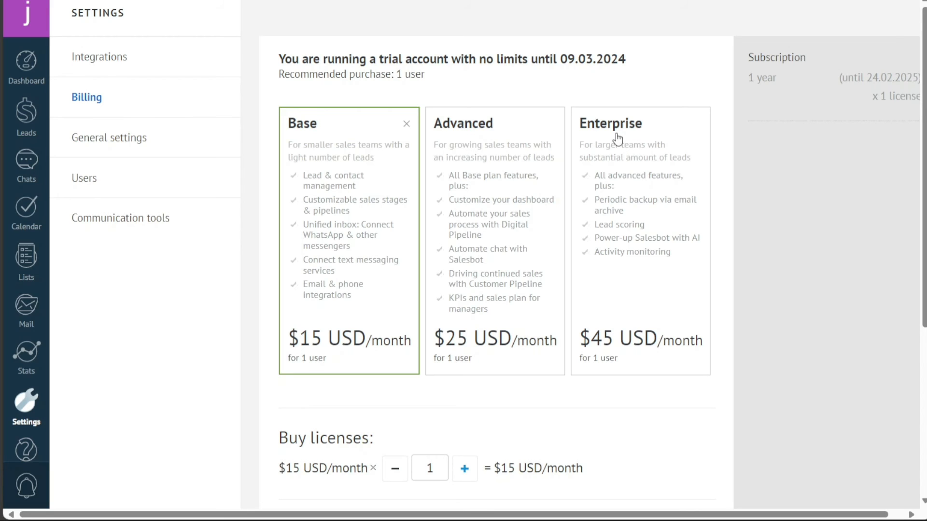
pyautogui.moveTo(627, 187)
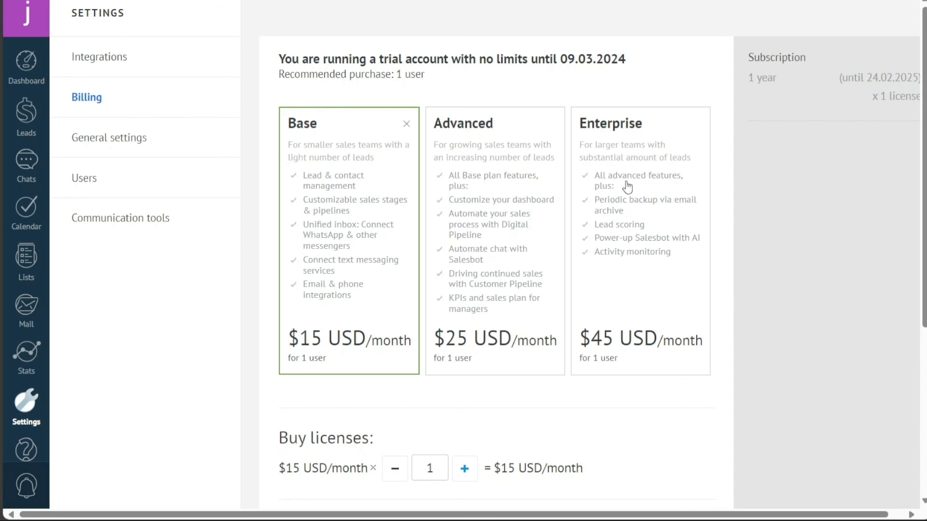
pyautogui.moveTo(611, 350)
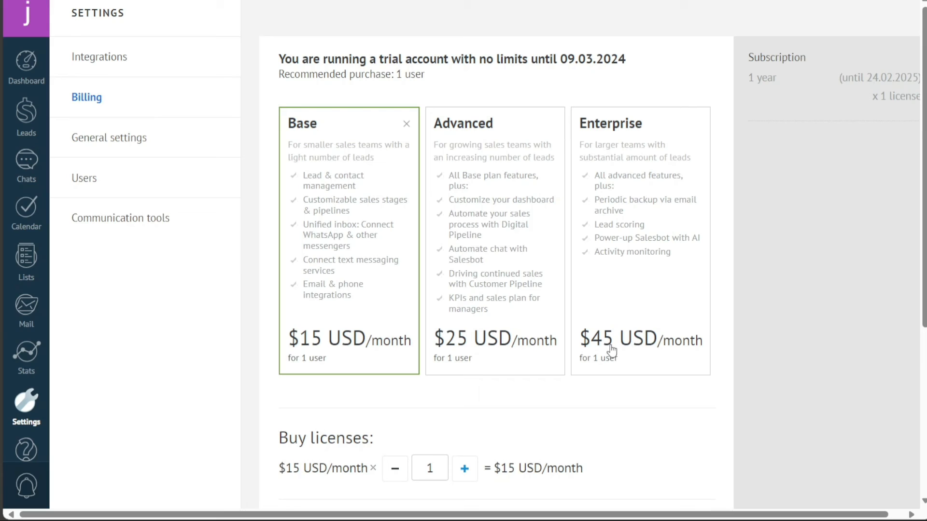
pyautogui.moveTo(628, 351)
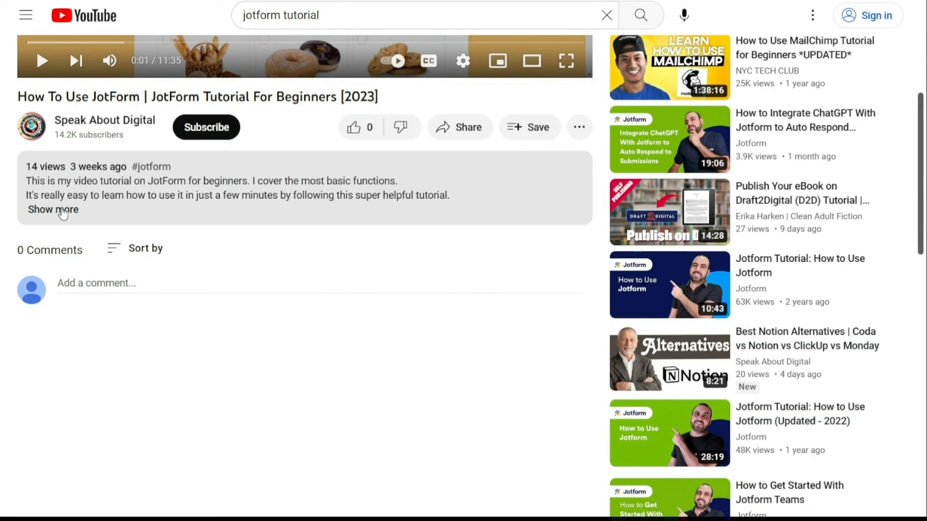
# Step: Expand the JotForm tutorial video's description to reveal the sign-up link
pyautogui.click(53, 210)
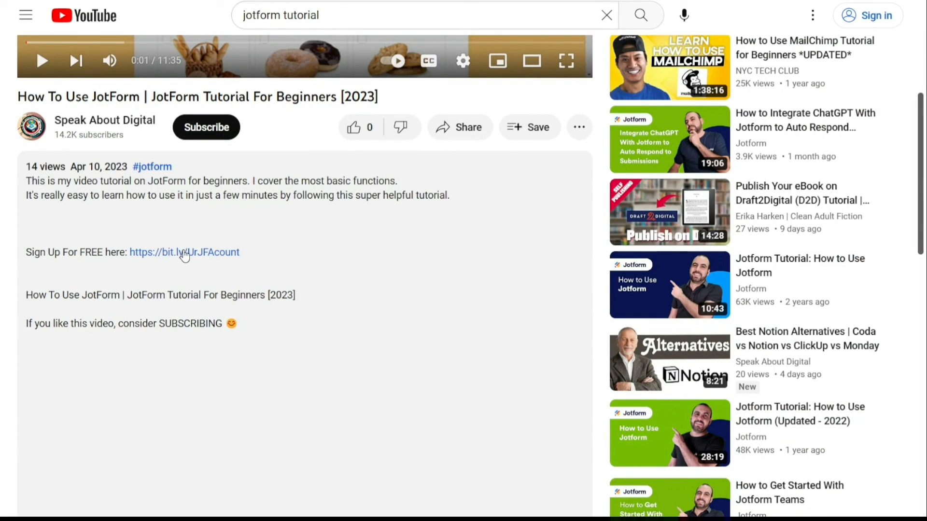